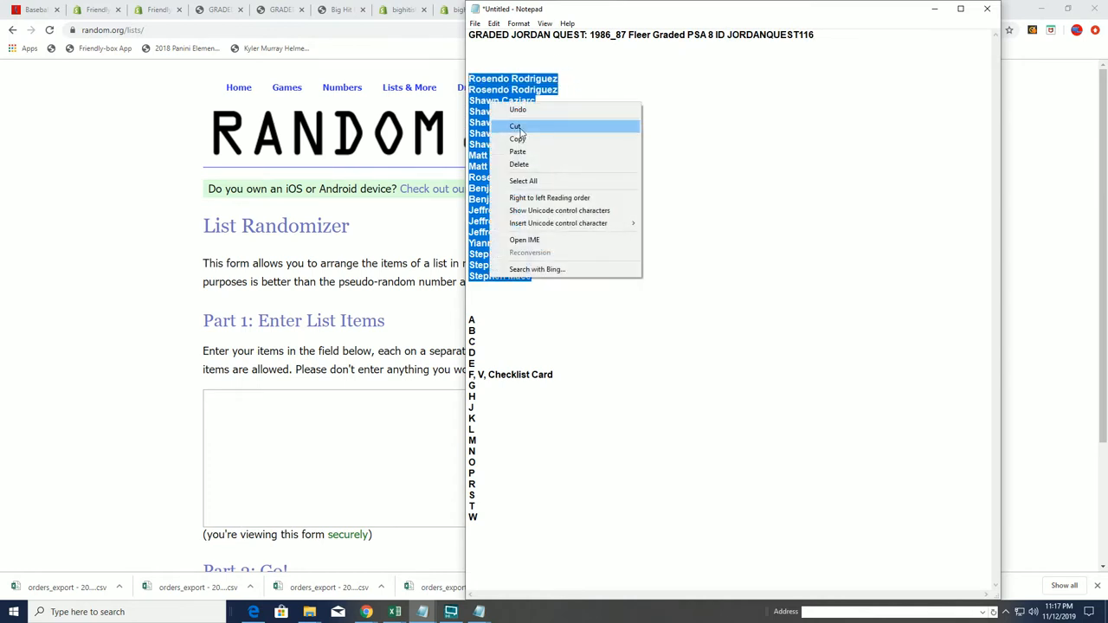
- Copy the 19 buyer names from Notepad into the List Randomizer's item entry box
left_click(519, 139)
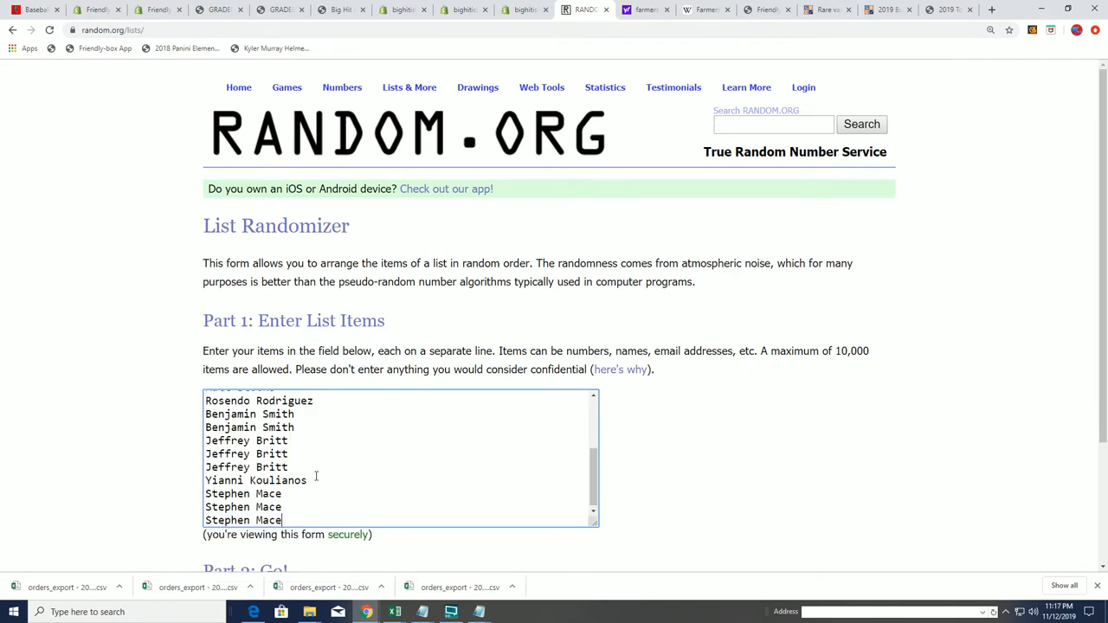
scroll("down", 3)
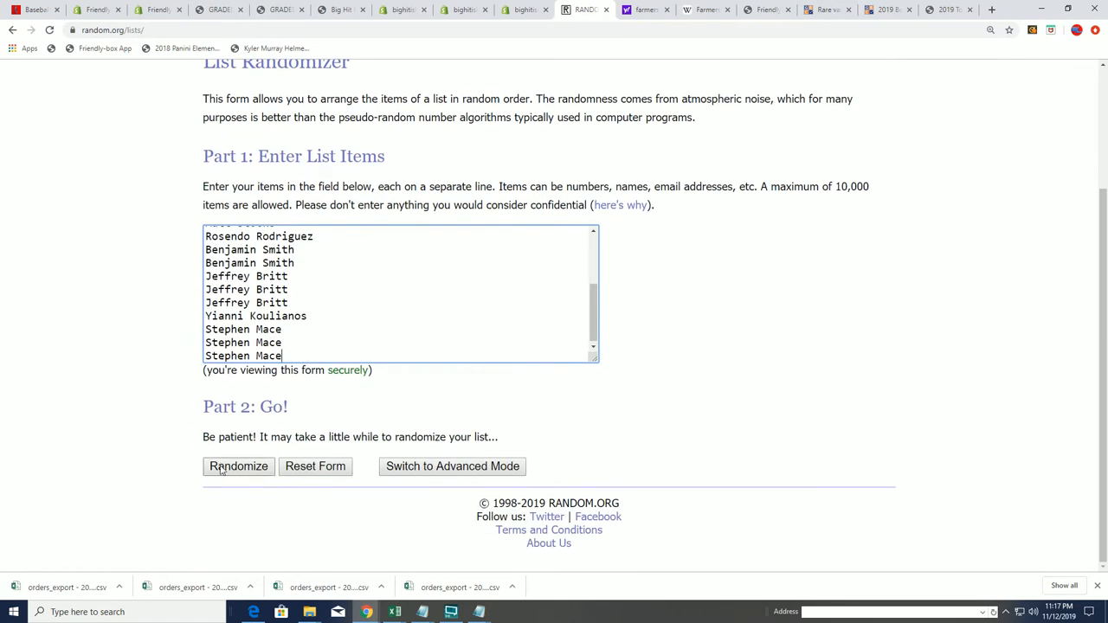
left_click(239, 466)
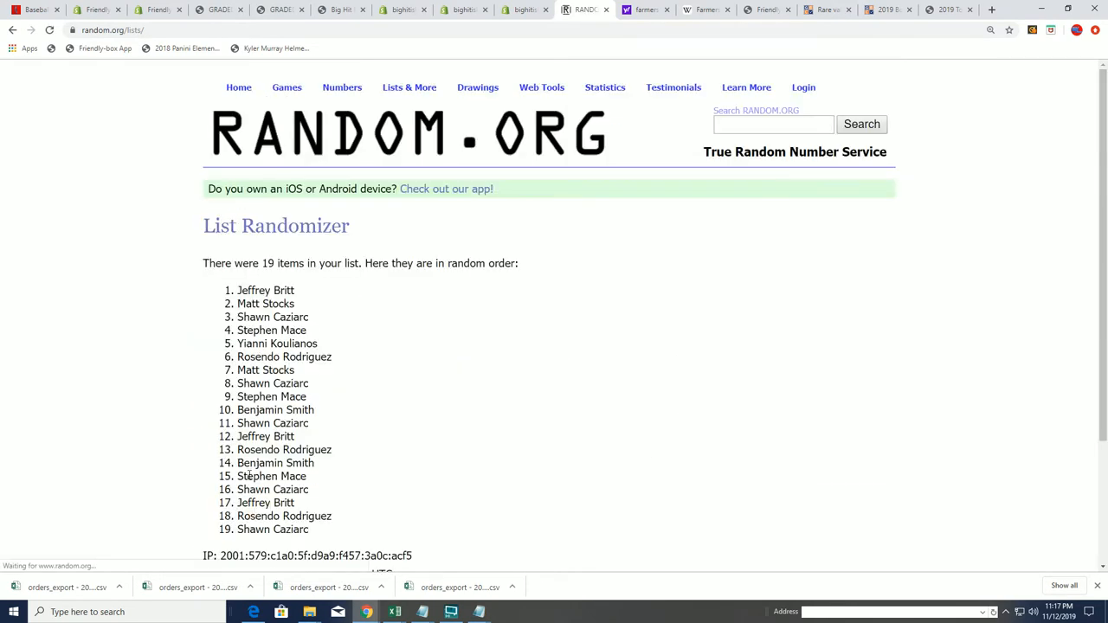
left_click(225, 467)
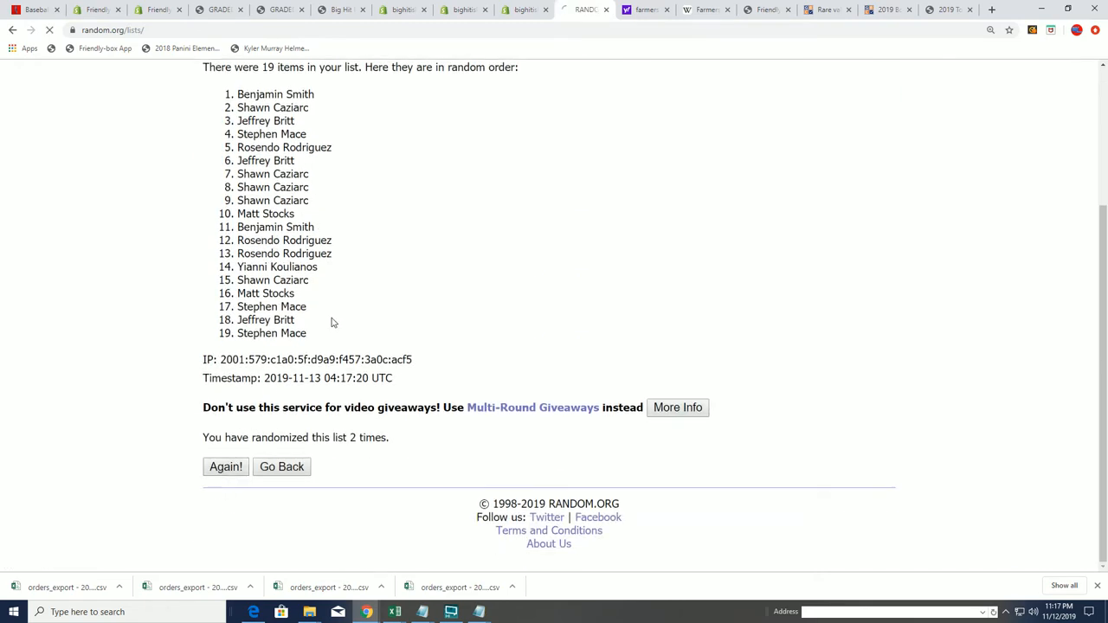
left_click(225, 468)
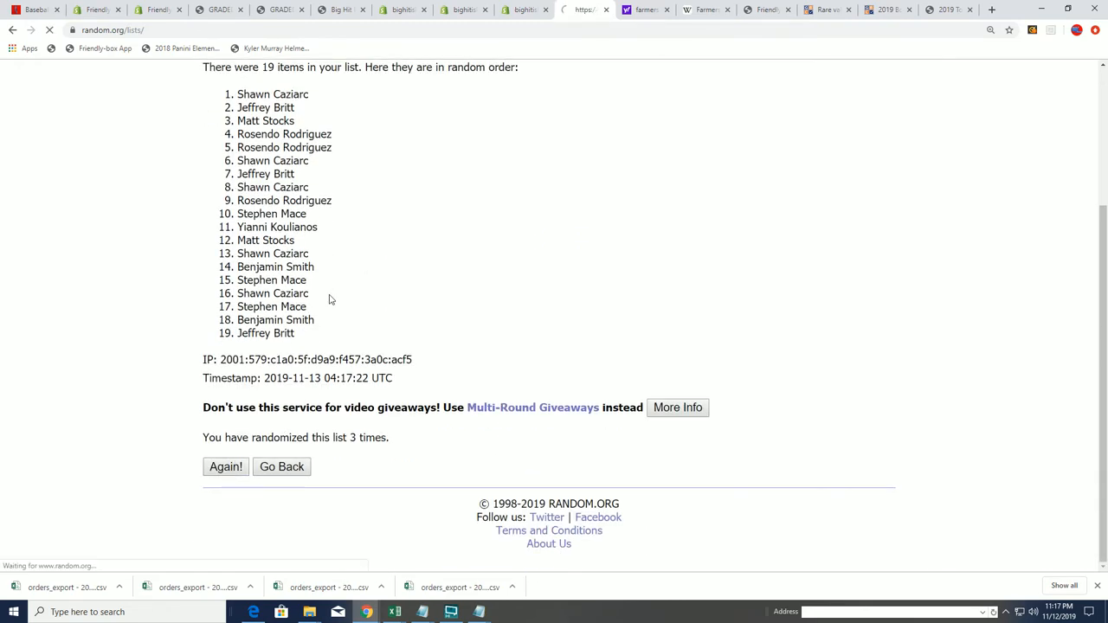
left_click(225, 468)
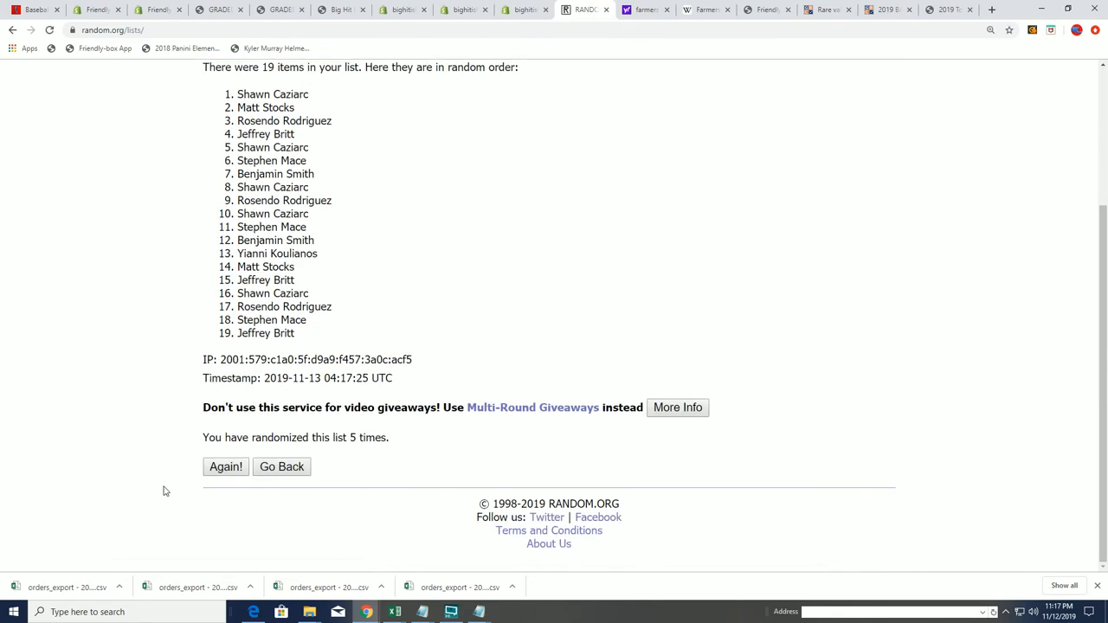
left_click(225, 467)
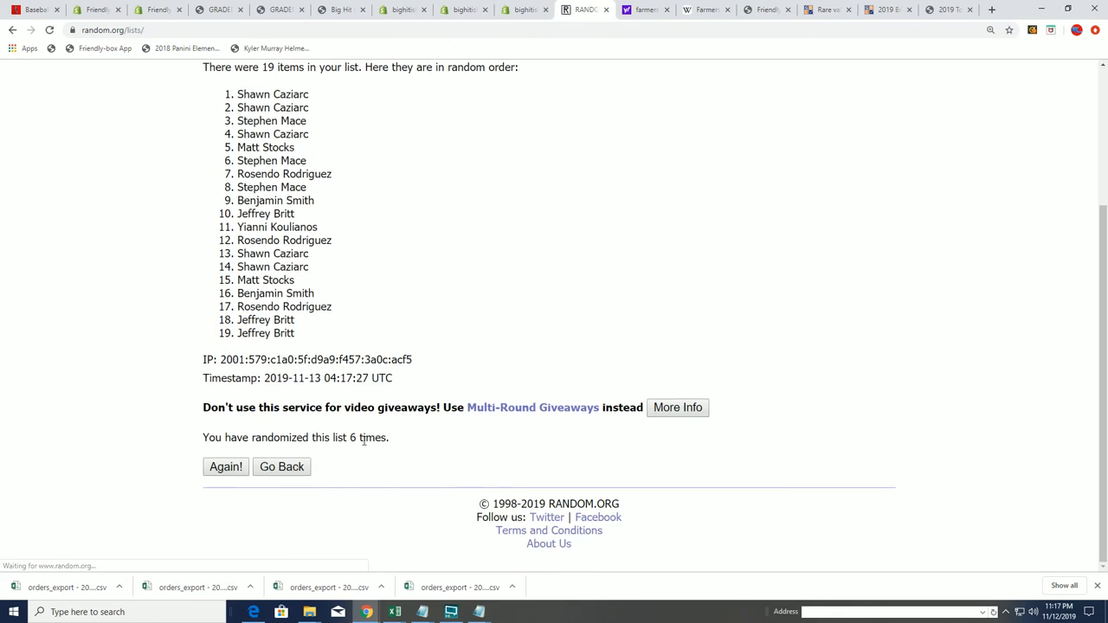
left_click(225, 468)
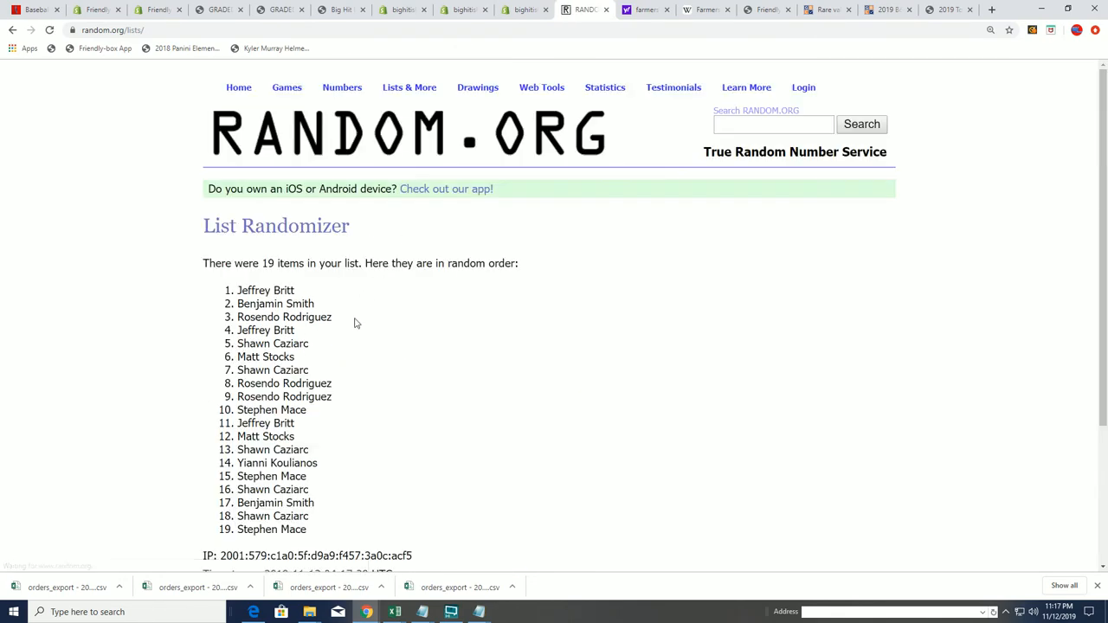
double_click(267, 291)
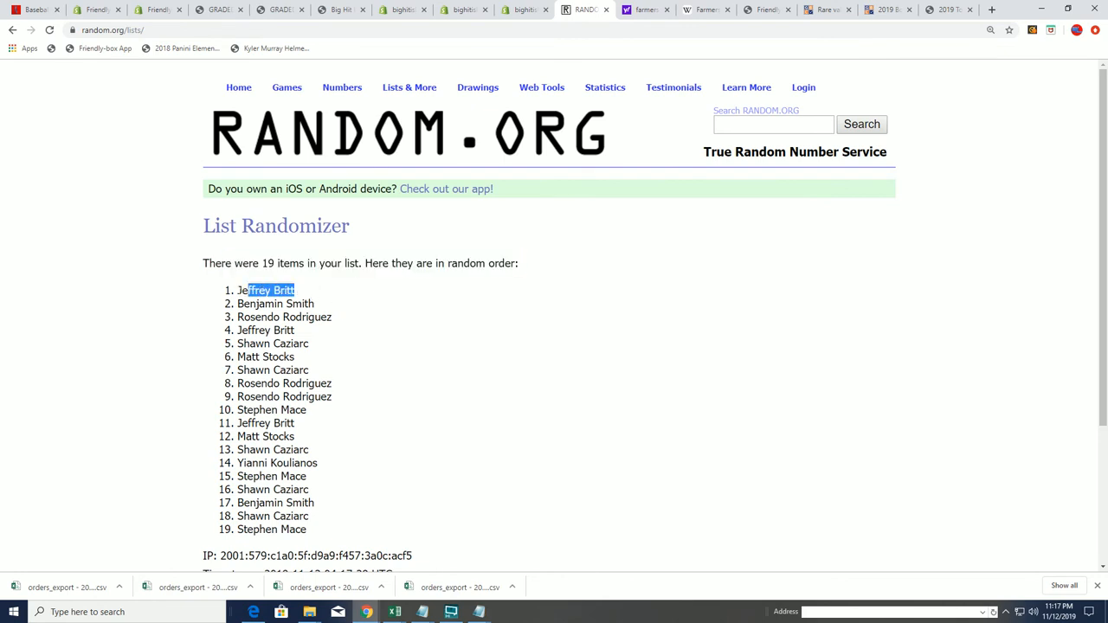
double_click(267, 291)
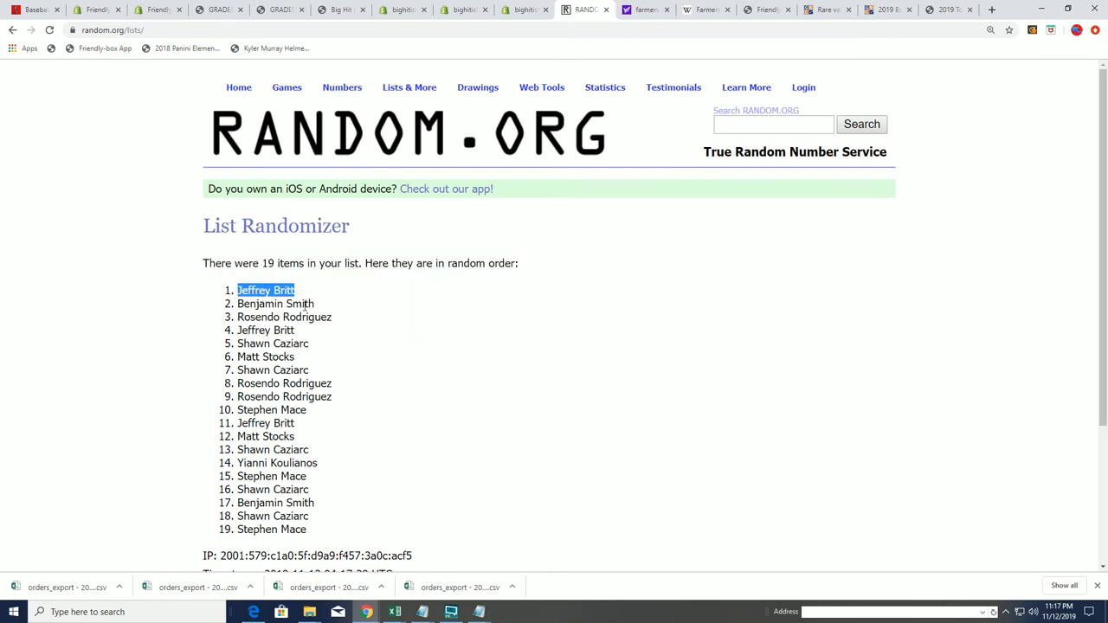
scroll("down", 3)
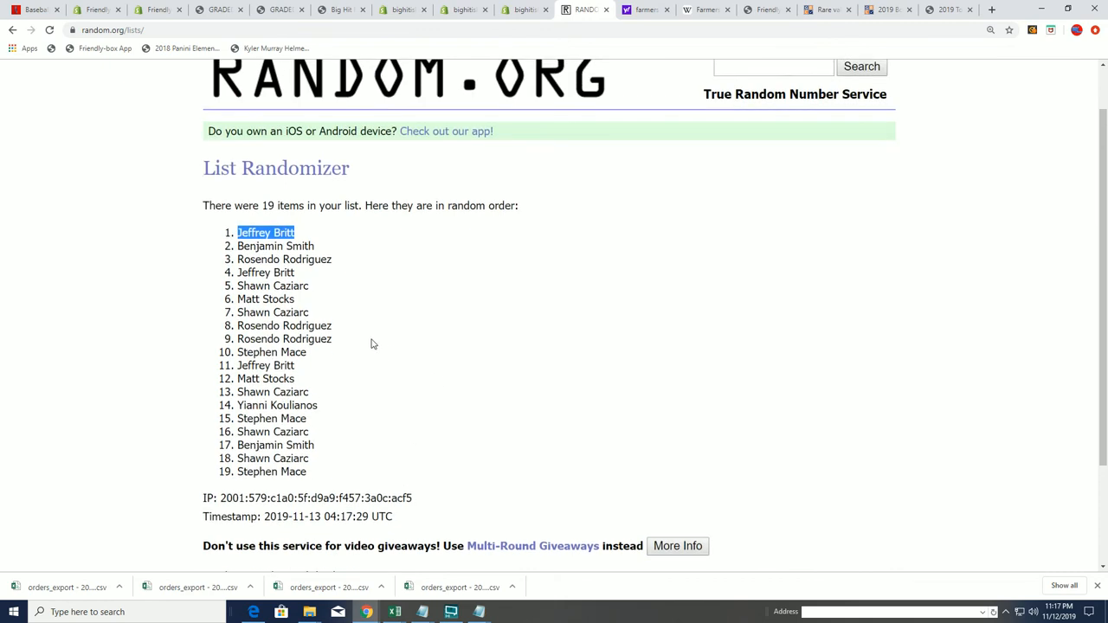